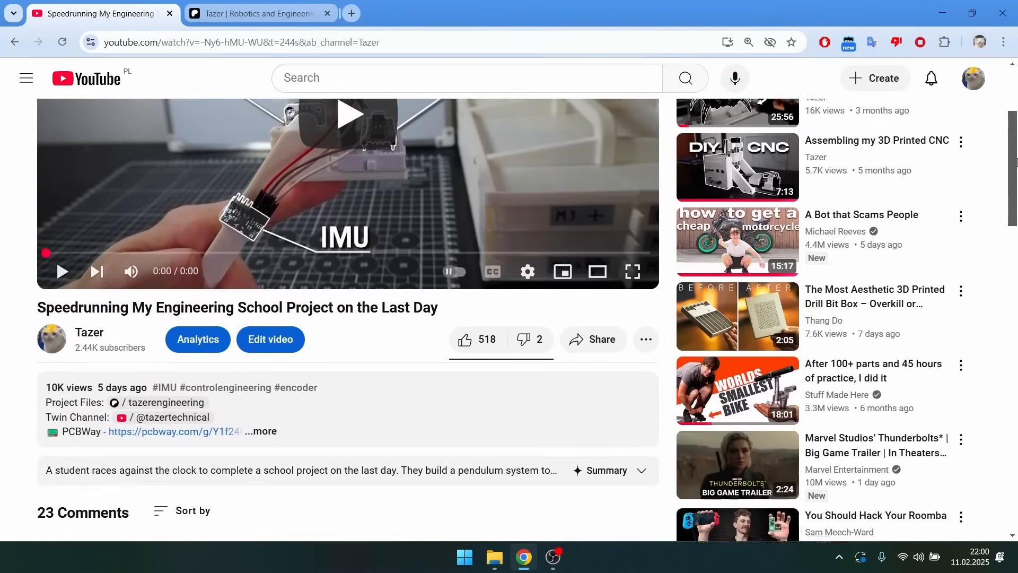
Switch to the 'Tazer | Robotics and Engineering' Patreon tab showing the Bolt Organizer post.
{"action": "left_click", "coordinate": [258, 14]}
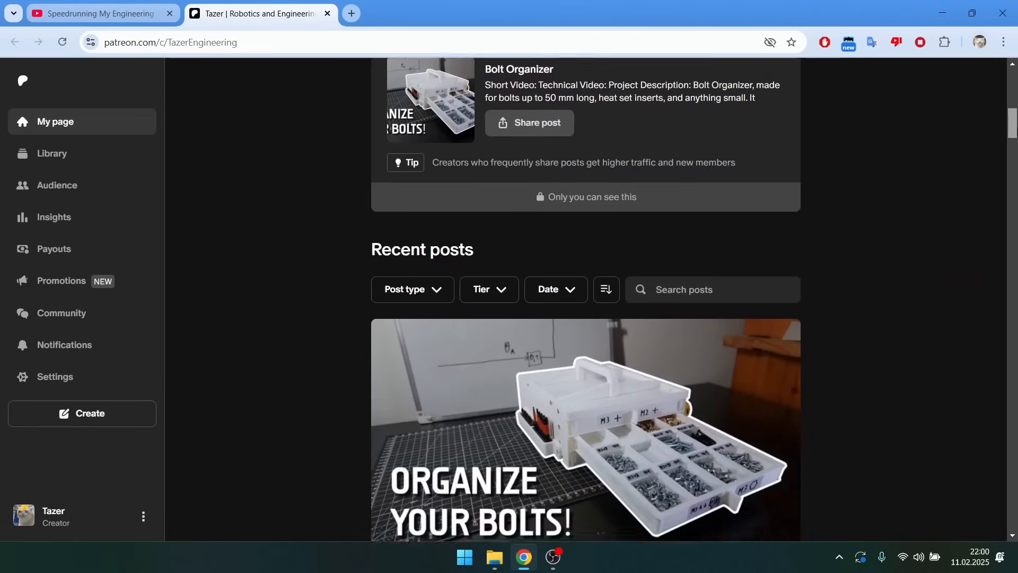